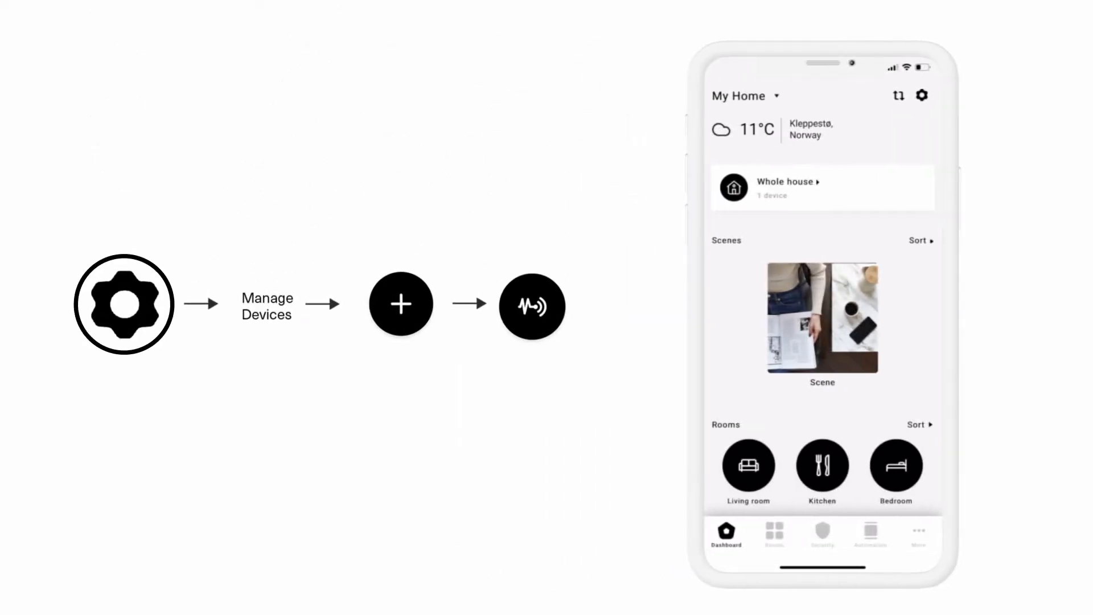
Step: Open Manage devices from the dashboard's settings gear menu
{"action": "left_click", "coordinate": [922, 95]}
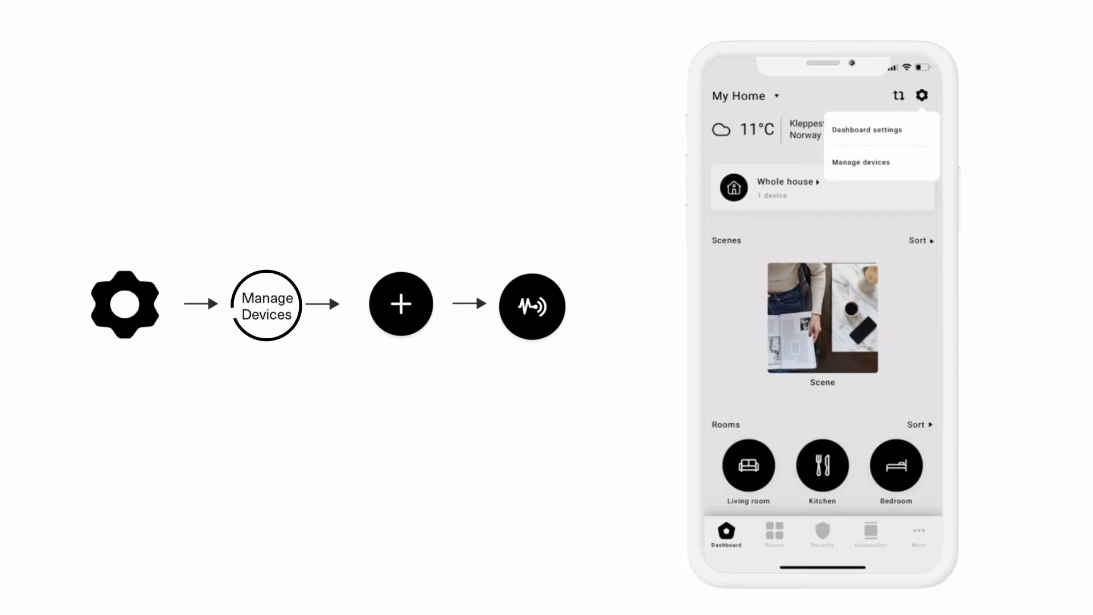
{"action": "left_click", "coordinate": [860, 161]}
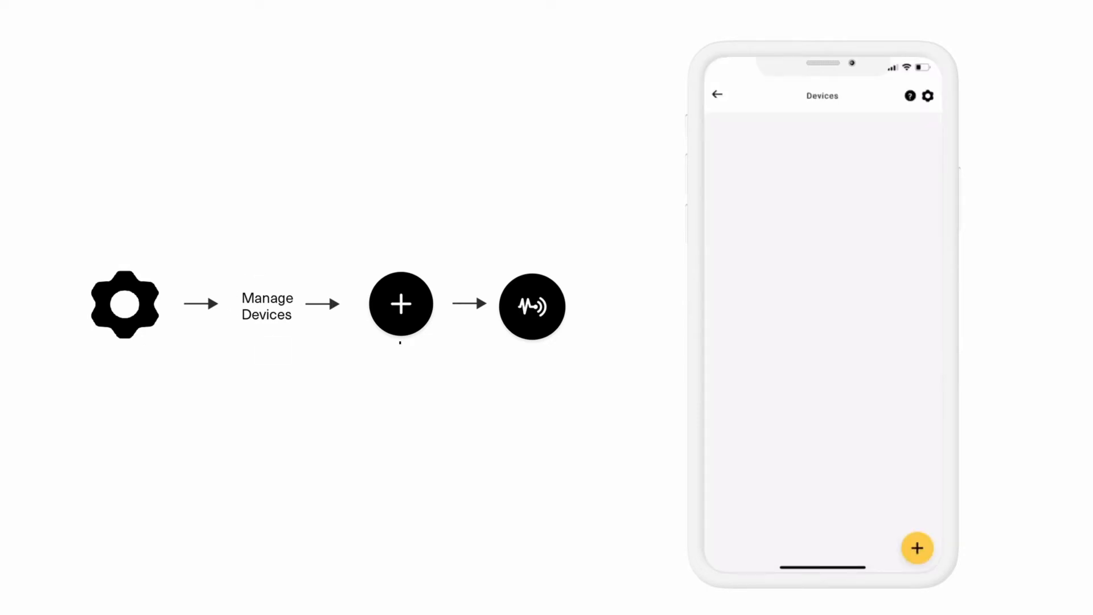
Step: Scan for new devices and configure the discovered Wattle-HAN-adapter
{"action": "left_click", "coordinate": [916, 548]}
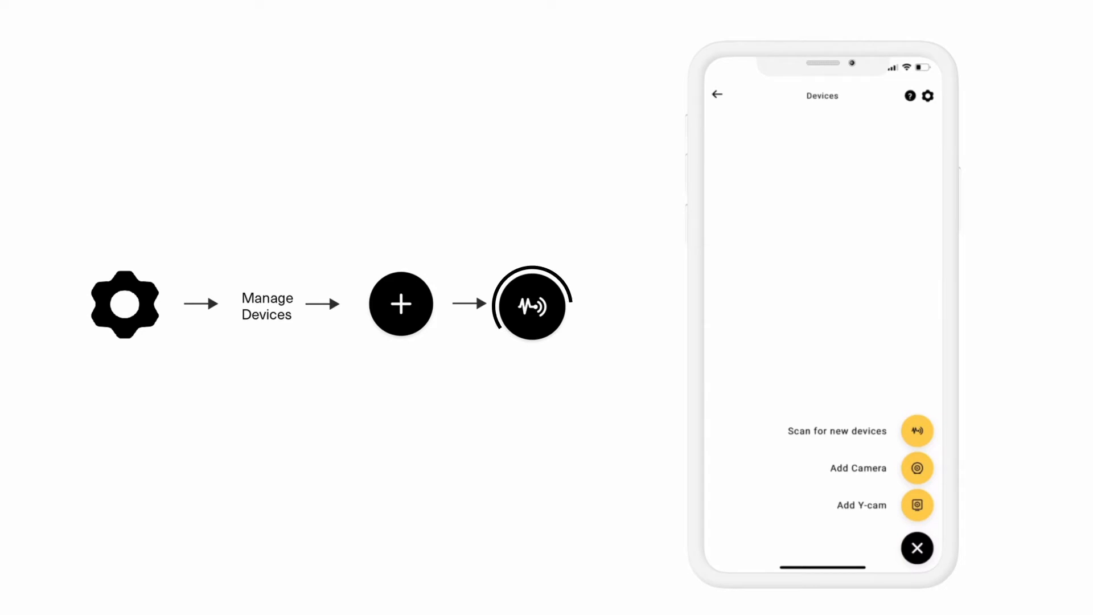
{"action": "left_click", "coordinate": [917, 431]}
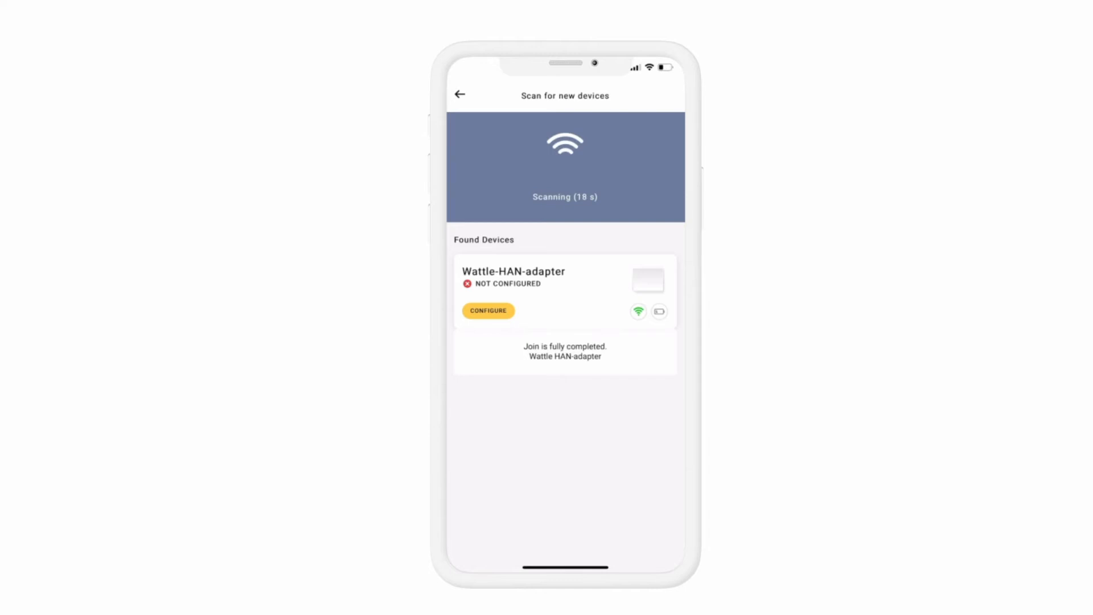
{"action": "left_click", "coordinate": [487, 311]}
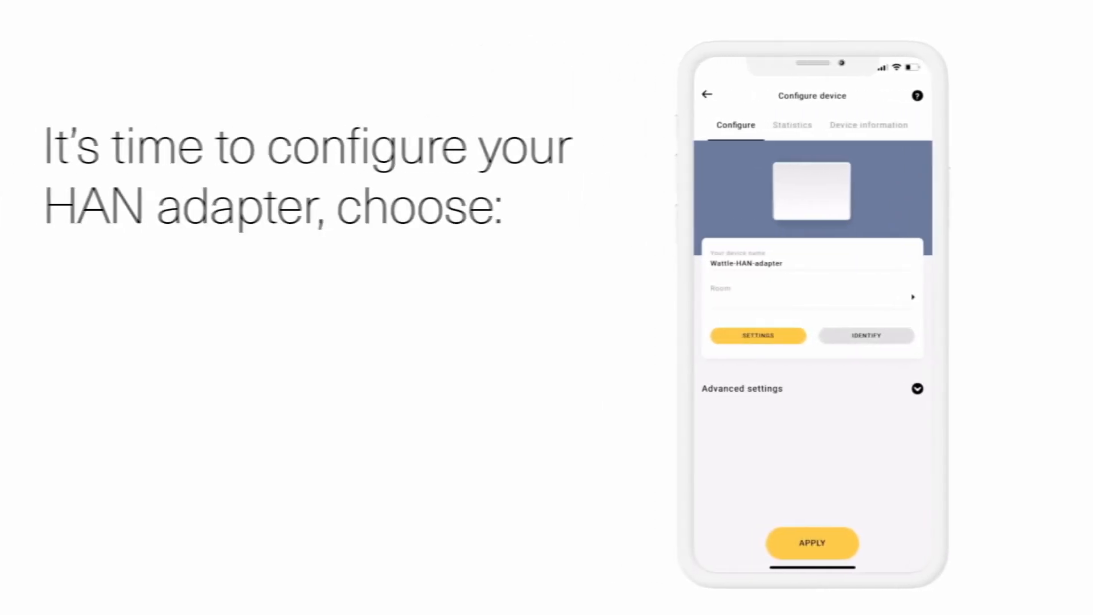